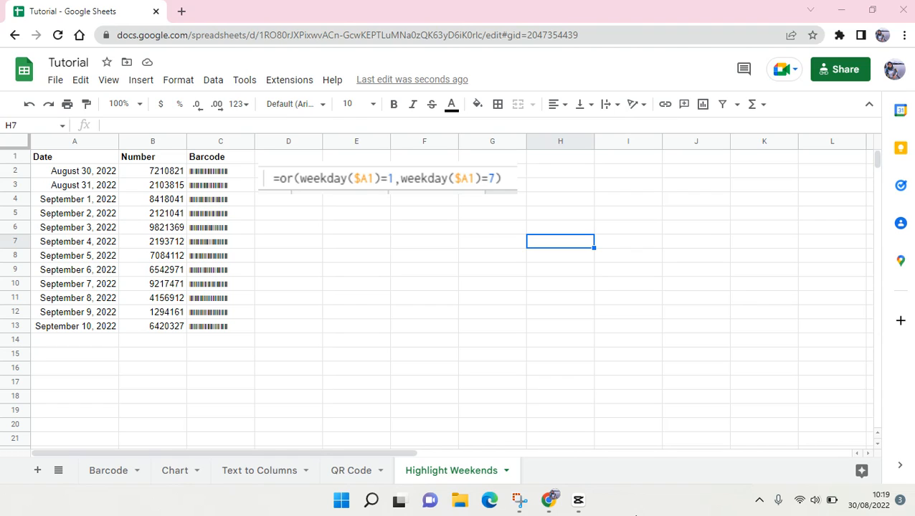
mouse_move(891, 487)
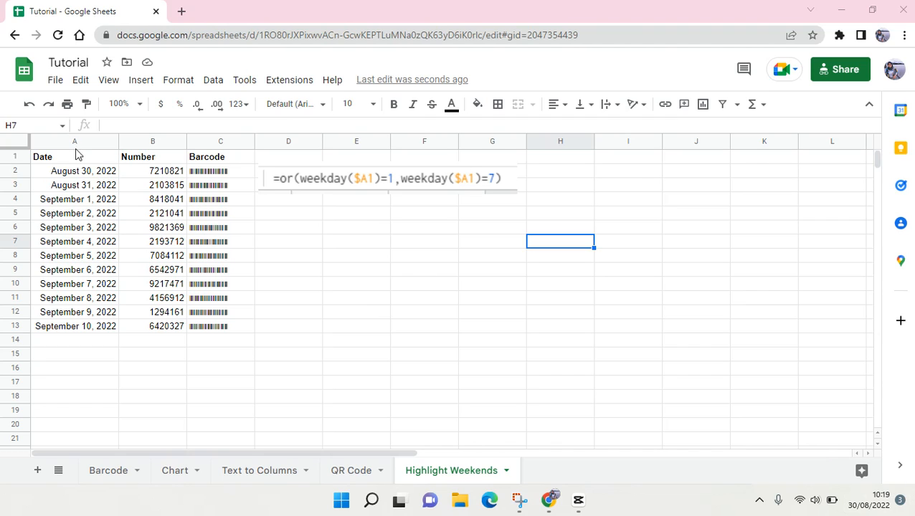
Step: Select the whole of columns A to C containing the date table
left_click_drag(75, 156, 75, 313)
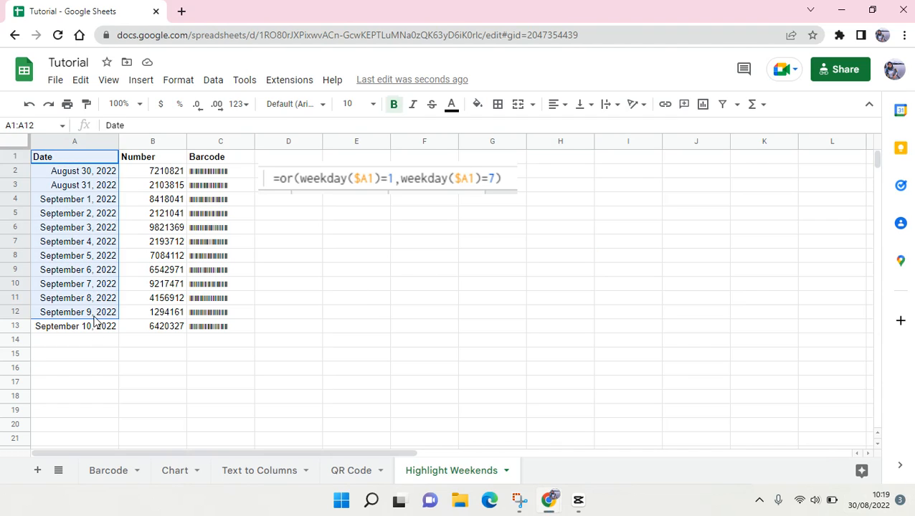
left_click(75, 327)
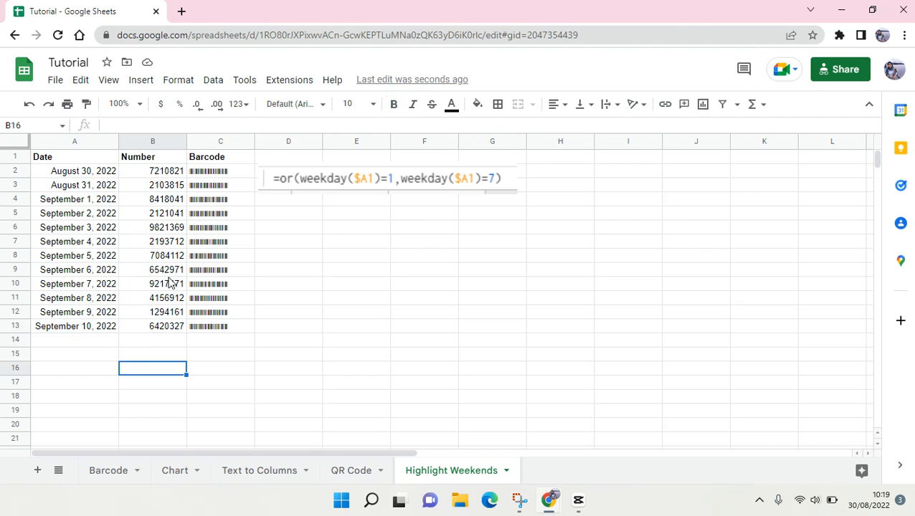
left_click(356, 327)
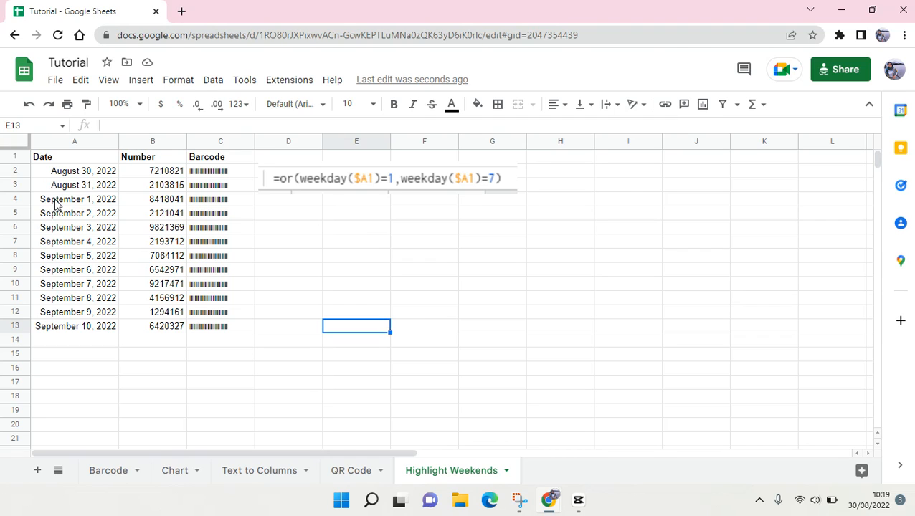
mouse_move(287, 201)
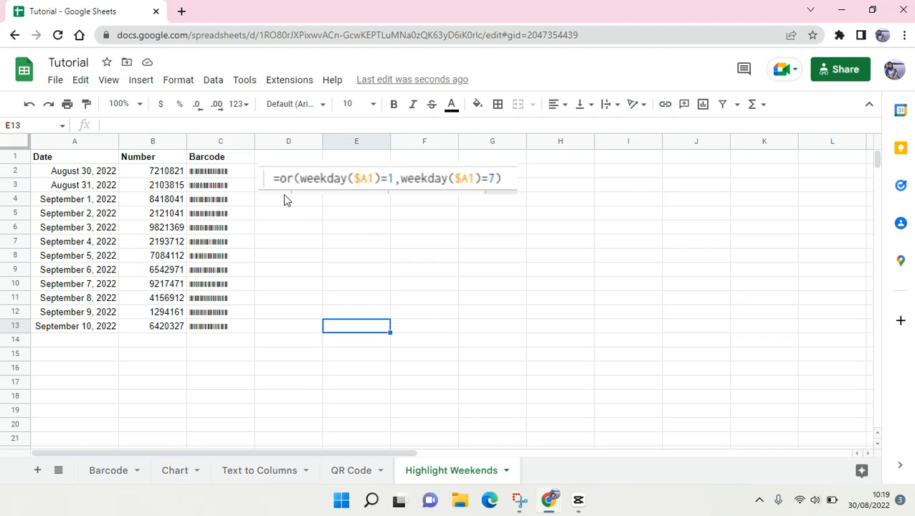
left_click(288, 284)
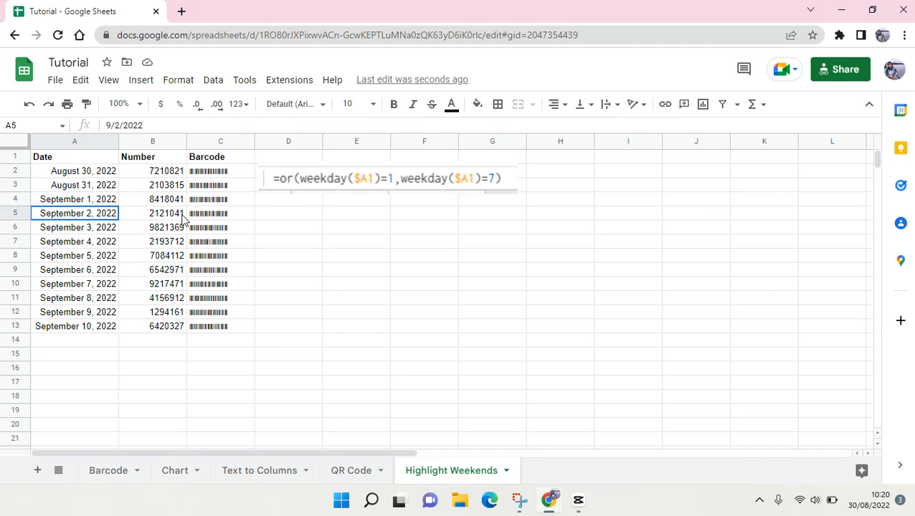
left_click(477, 103)
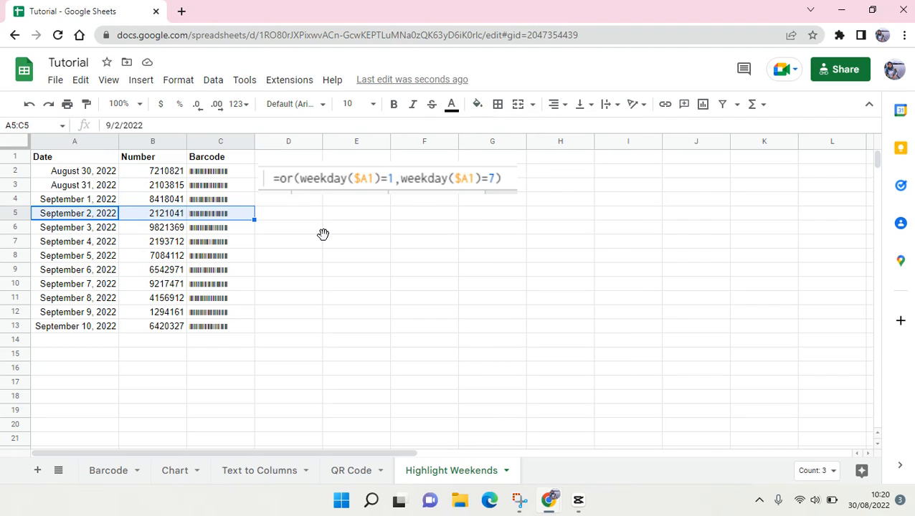
left_click(355, 242)
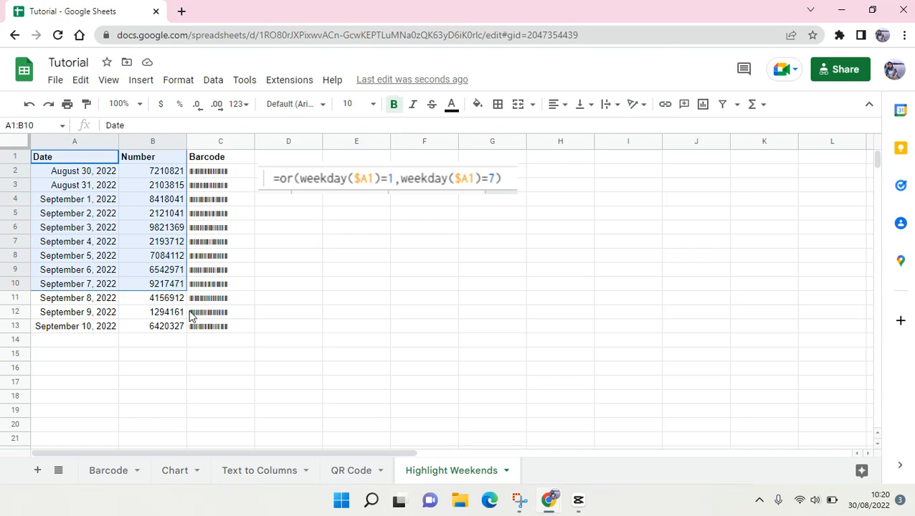
left_click(355, 269)
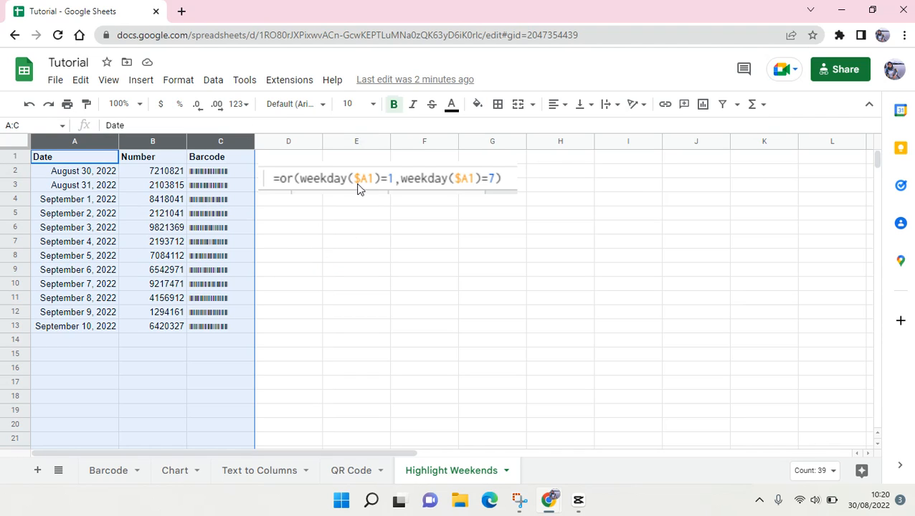
mouse_move(178, 81)
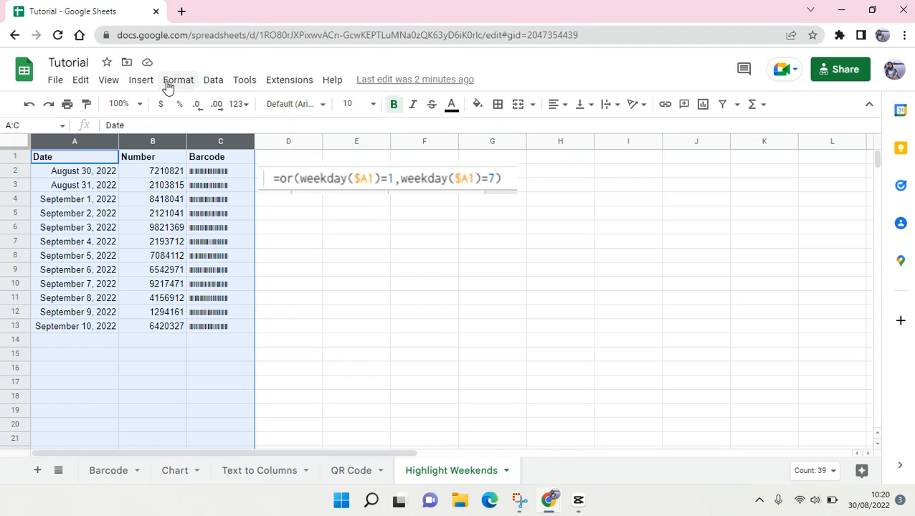
Step: Start a conditional formatting rule for the selected columns from the Format menu
left_click(178, 80)
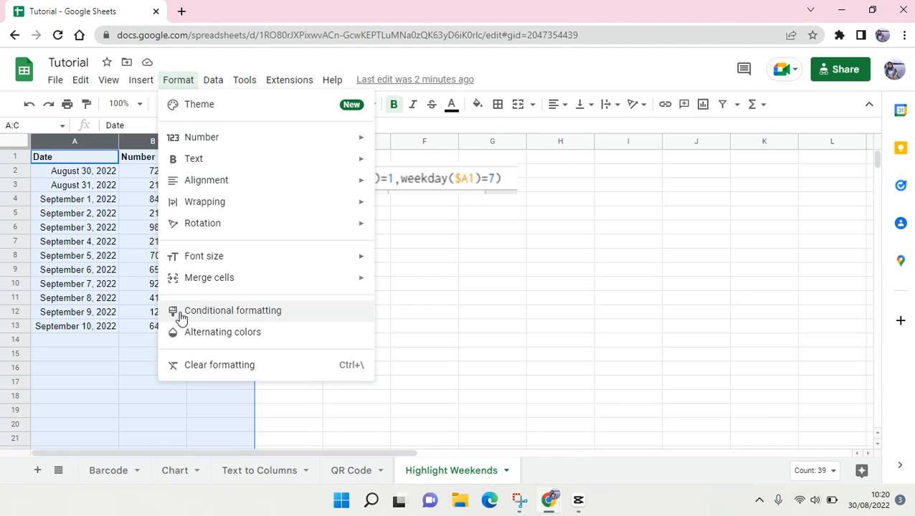
mouse_move(218, 318)
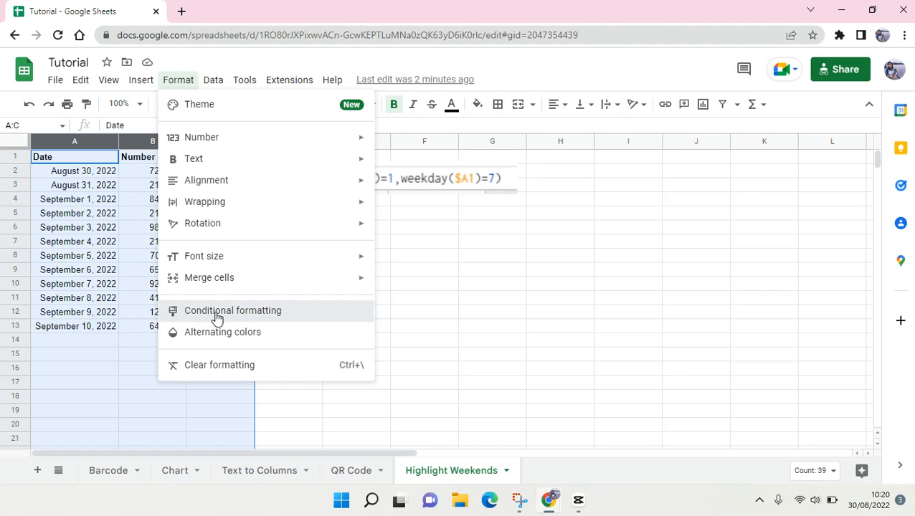
left_click(232, 310)
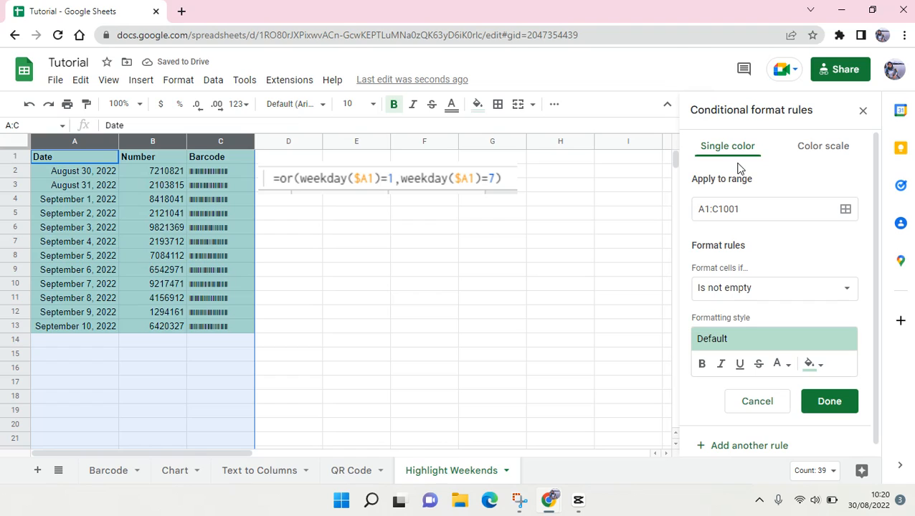
mouse_move(690, 249)
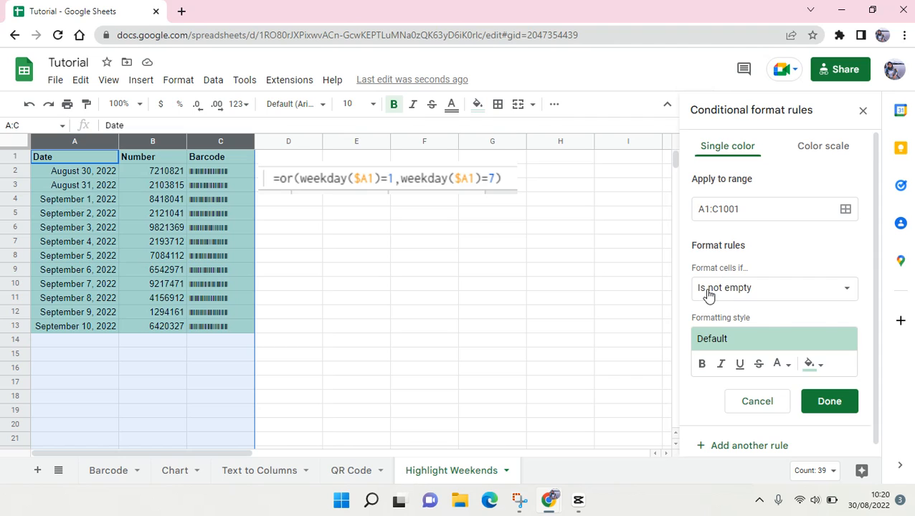
Step: Set the rule condition to 'Custom formula is' and begin the formula with '='
left_click(775, 287)
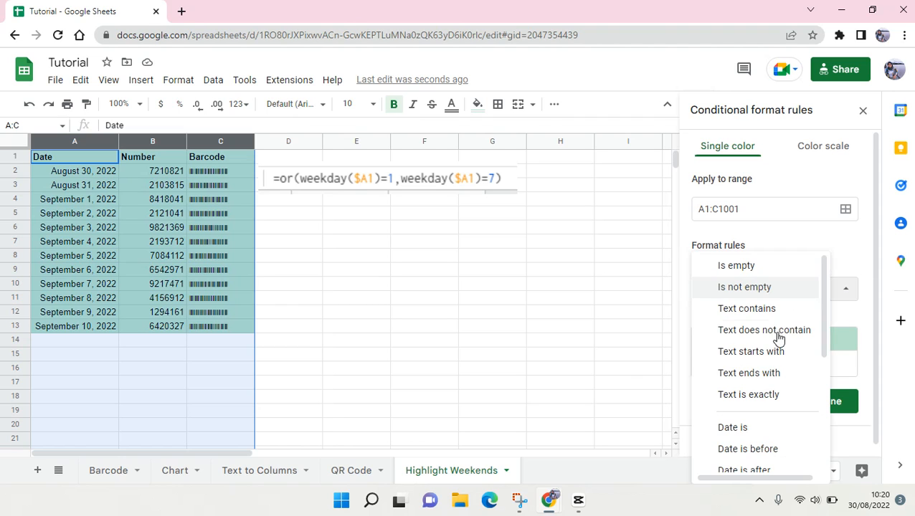
scroll("down", 3)
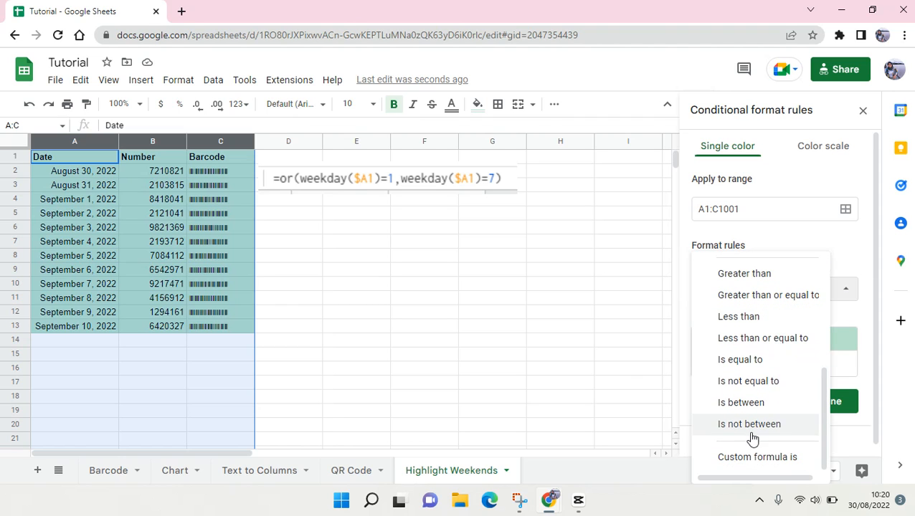
left_click(758, 457)
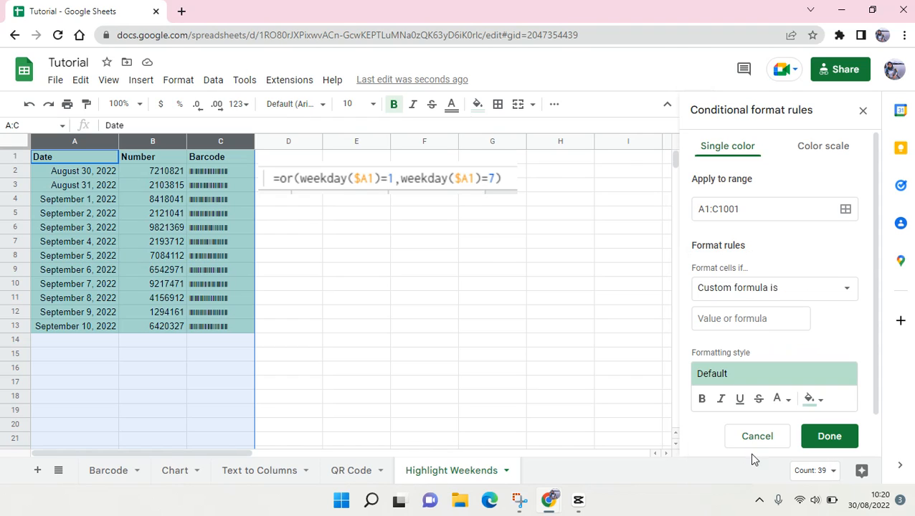
left_click(751, 319)
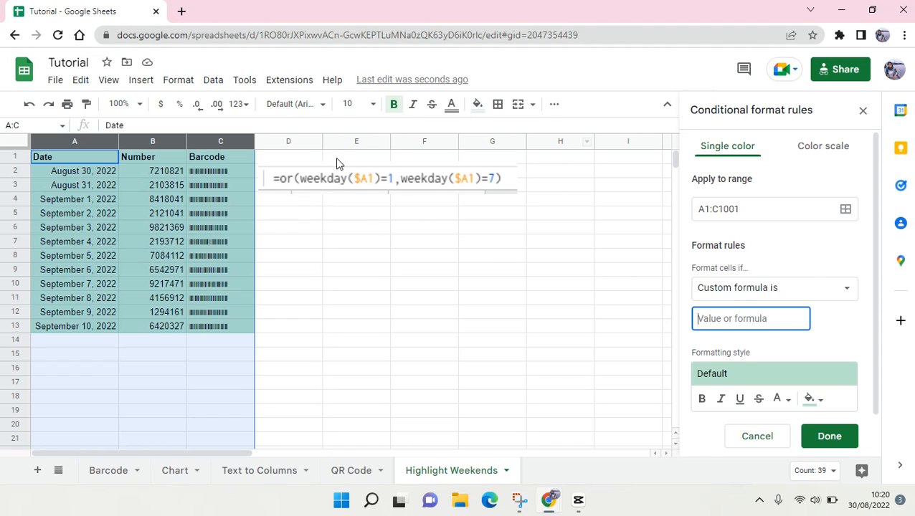
mouse_move(420, 236)
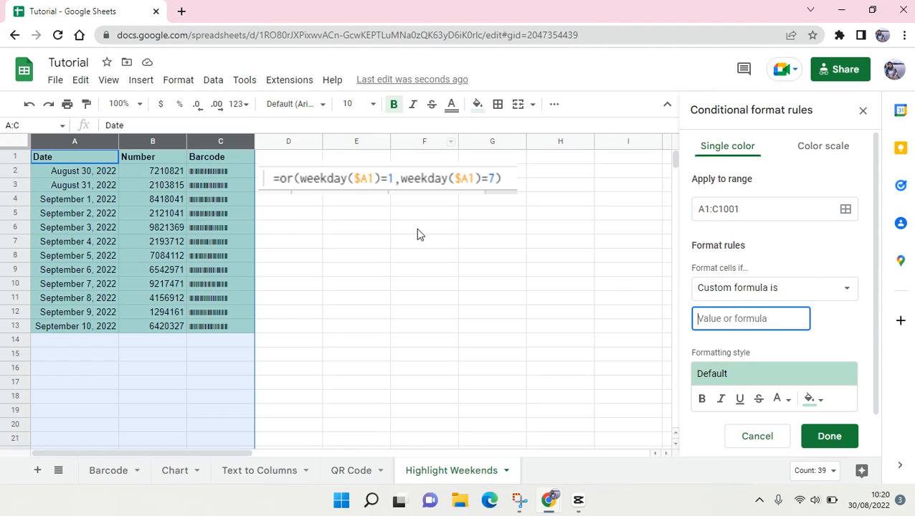
mouse_move(307, 212)
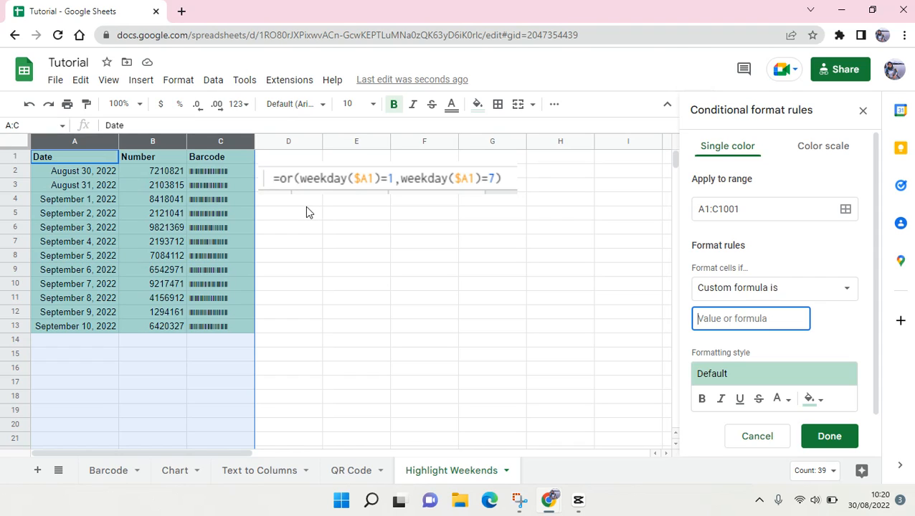
mouse_move(319, 209)
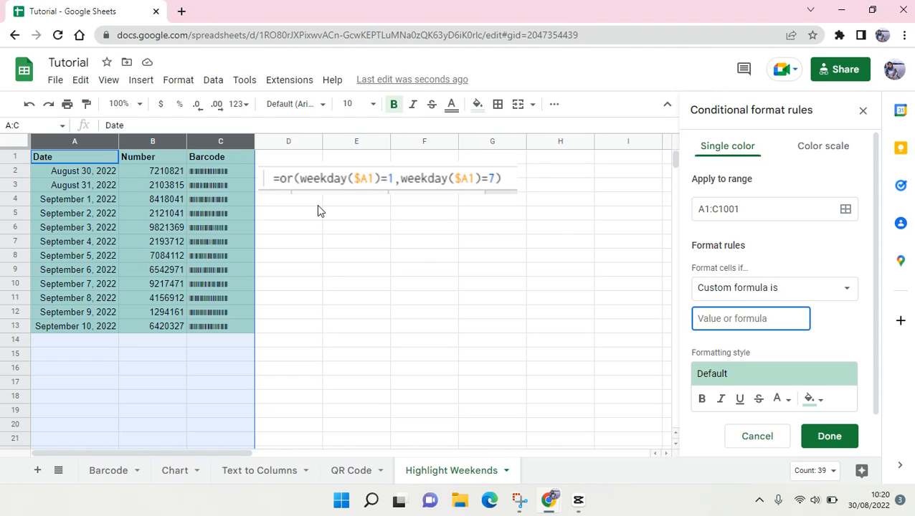
type("=")
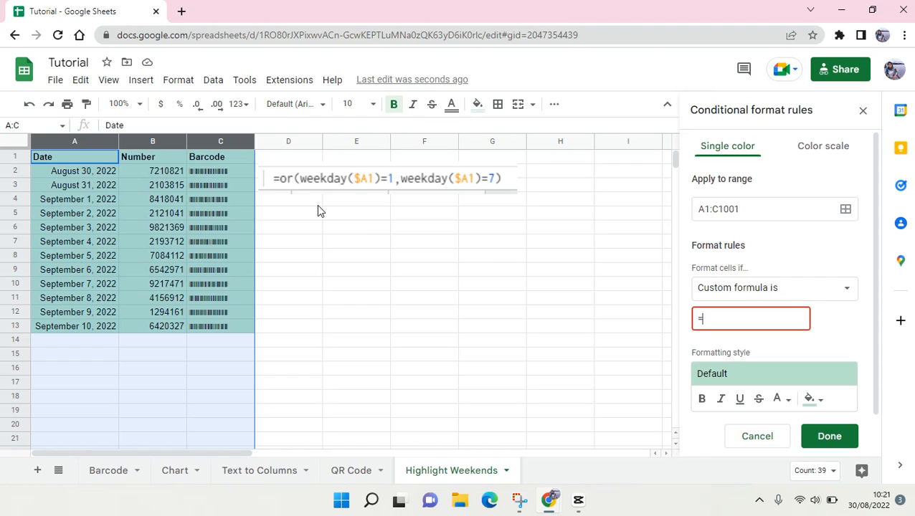
Step: Enter the weekend formula =or(weekday($A1)=1,weekday($A1)=7) flagging Sunday and Saturday dates
type("or")
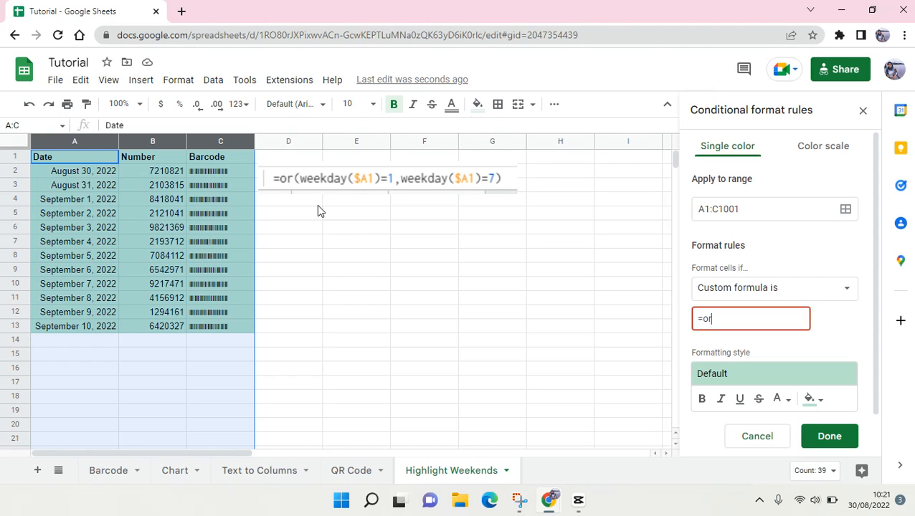
type("(weekday")
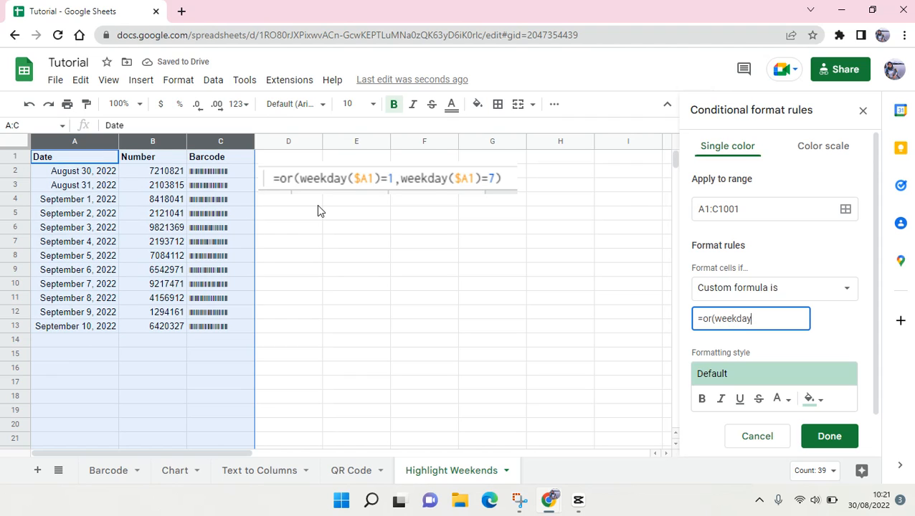
type("(")
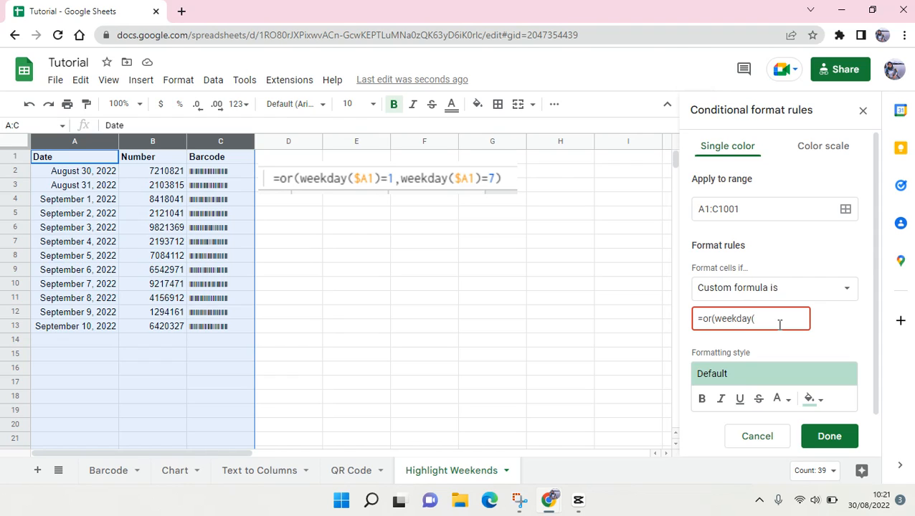
type("$")
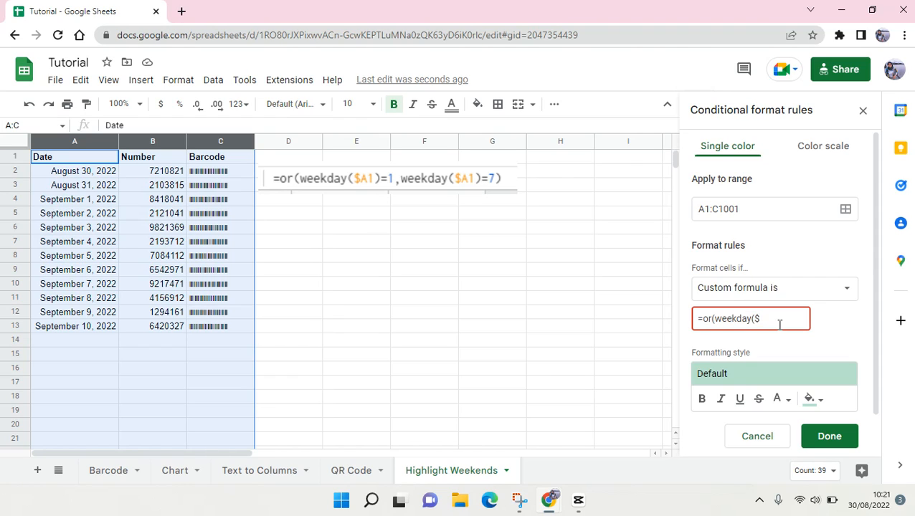
type("A1")
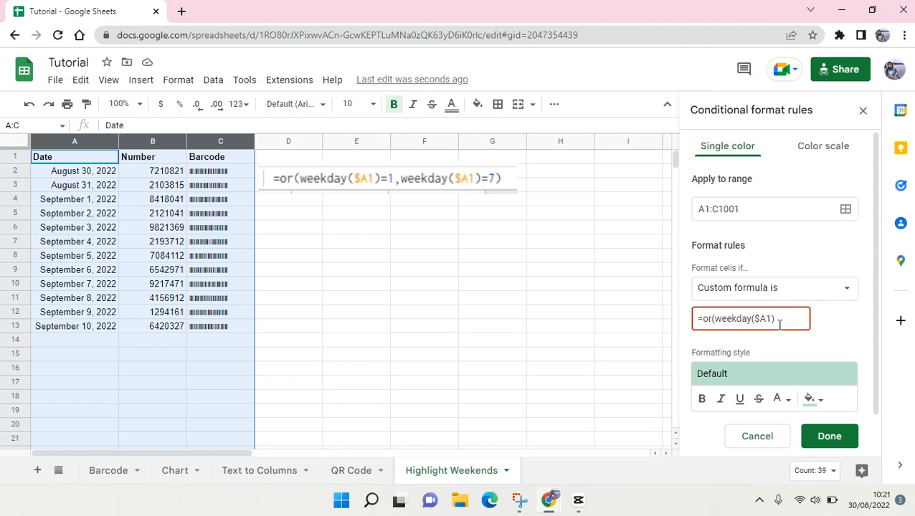
type("=1,")
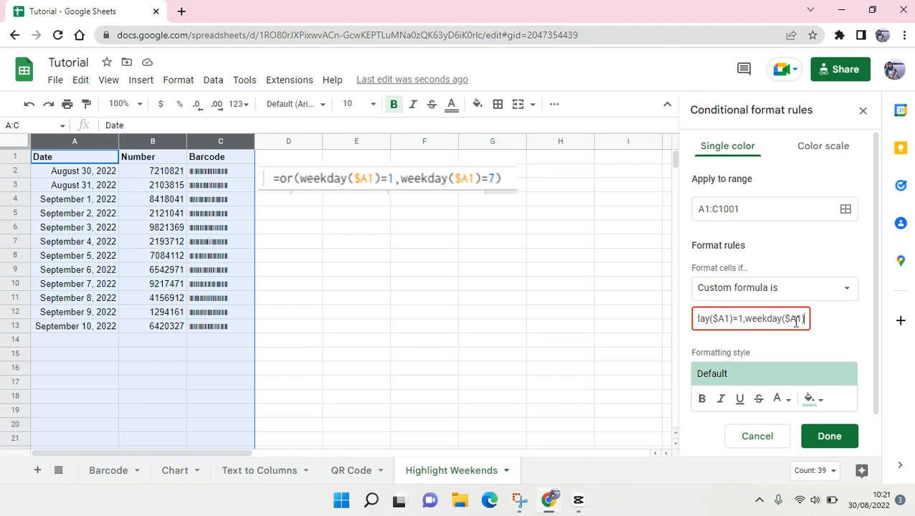
type("=7")
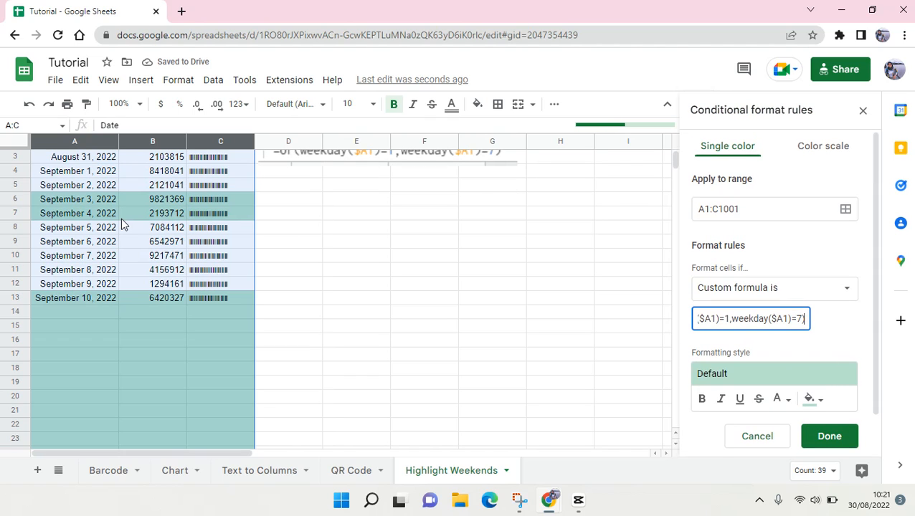
scroll("up", 3)
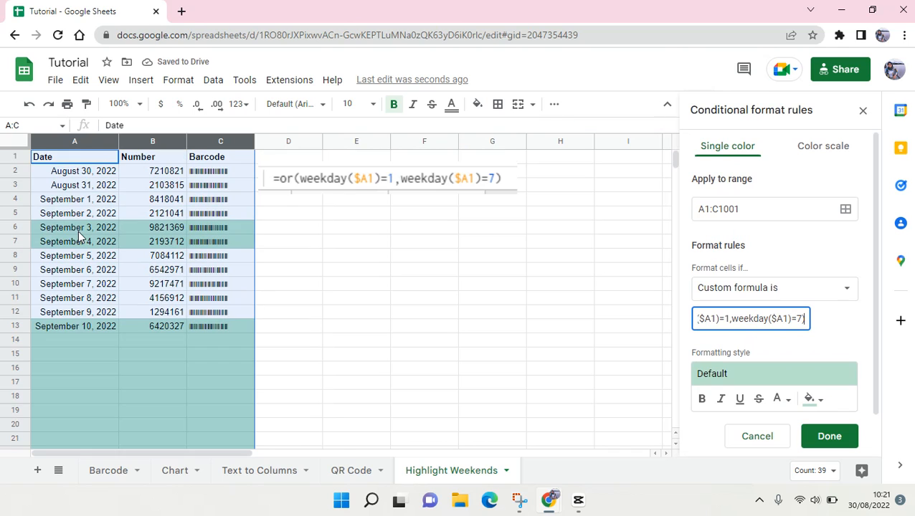
mouse_move(86, 340)
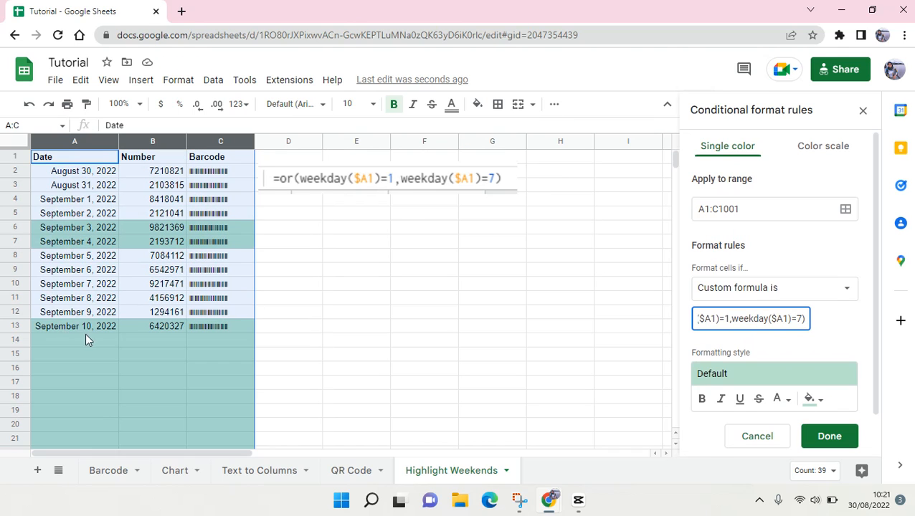
scroll("down", 3)
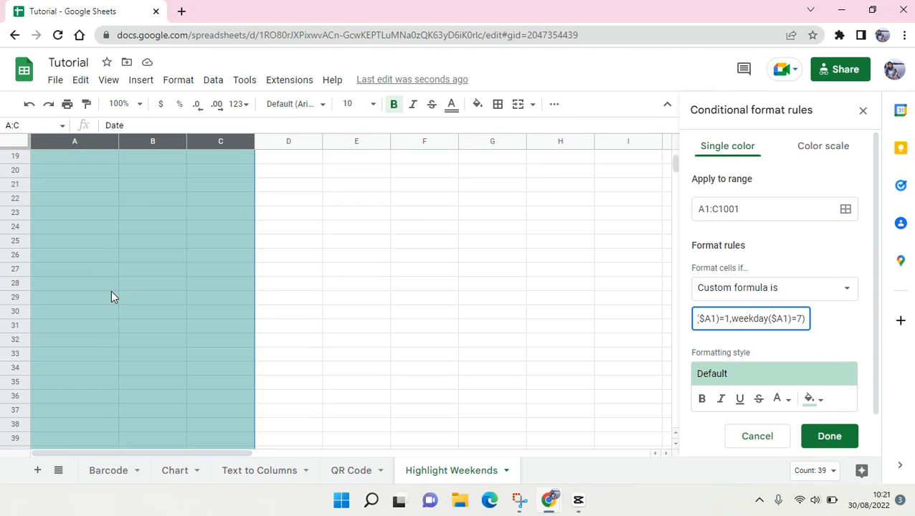
scroll("up", 3)
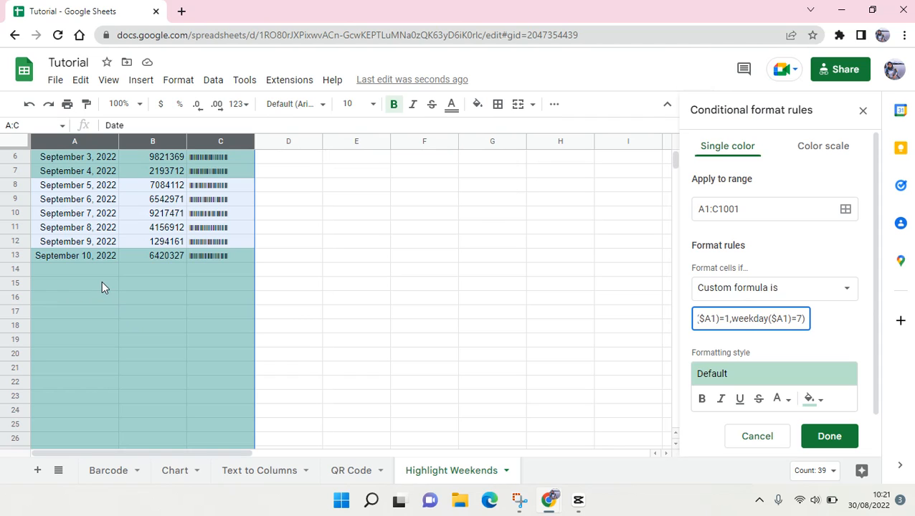
scroll("up", 3)
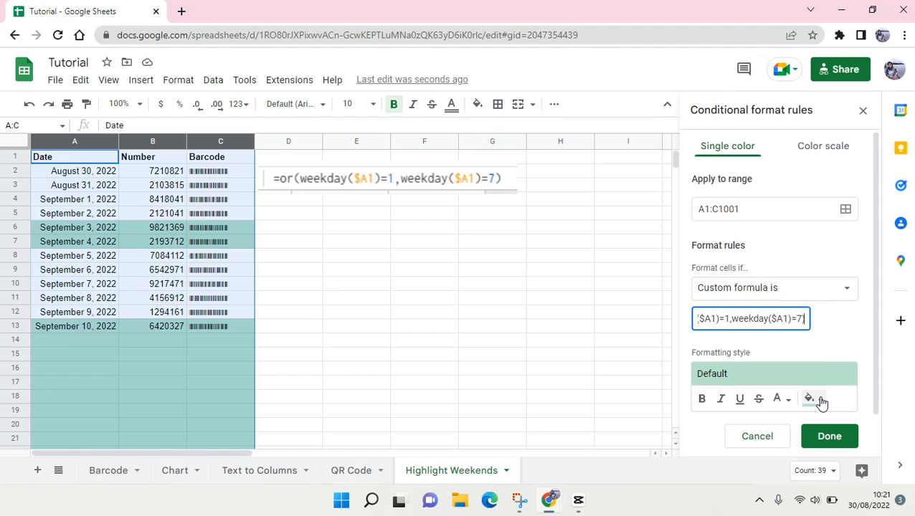
Step: Set the rule's fill colour to red (after trying yellow) and save it with Done
left_click(809, 399)
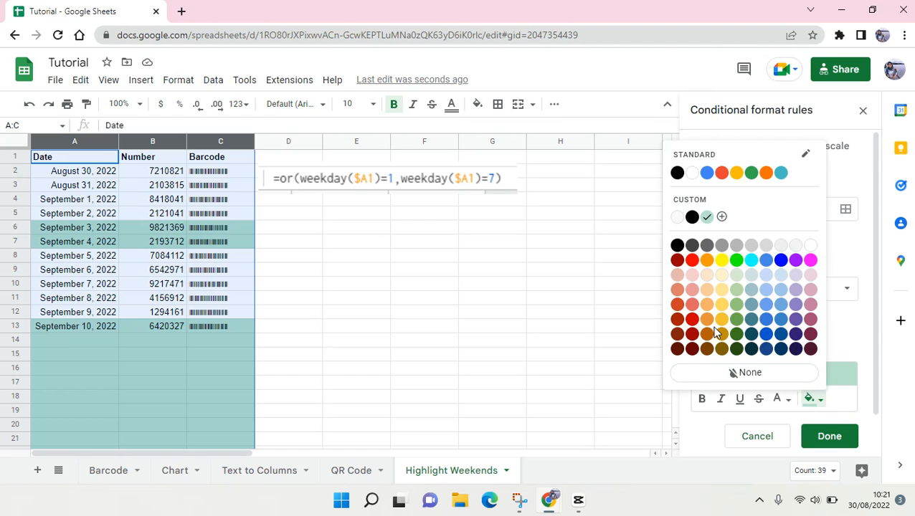
mouse_move(724, 272)
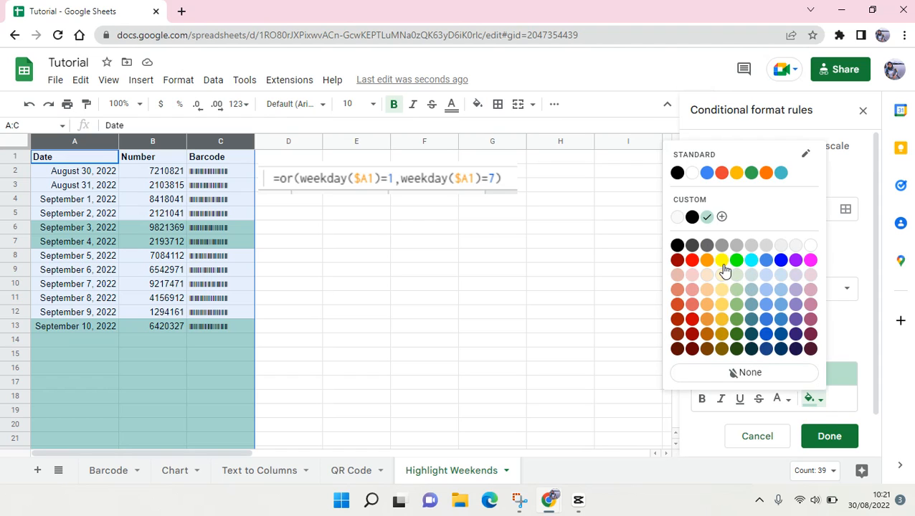
left_click(721, 261)
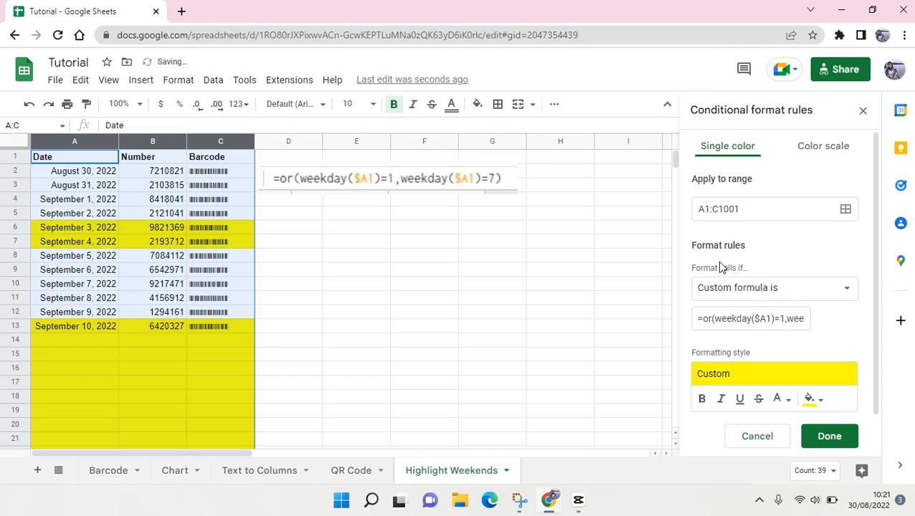
left_click(815, 399)
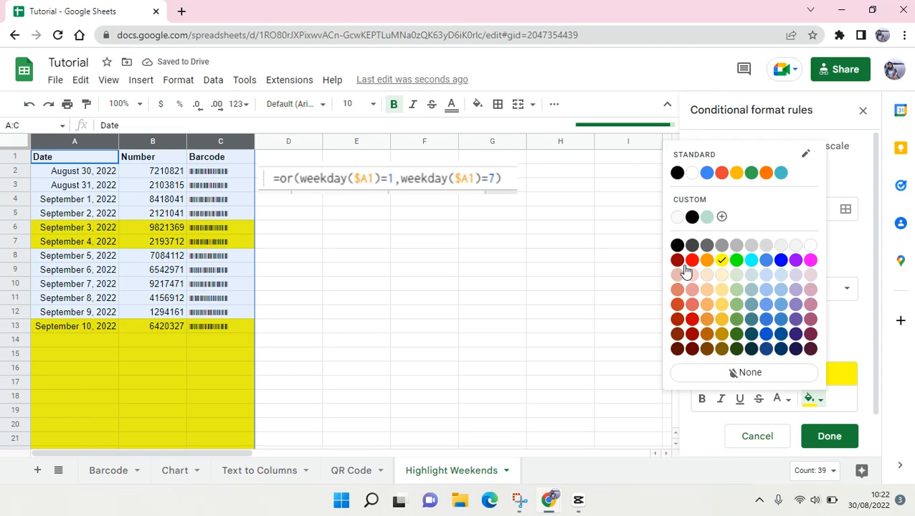
left_click(692, 260)
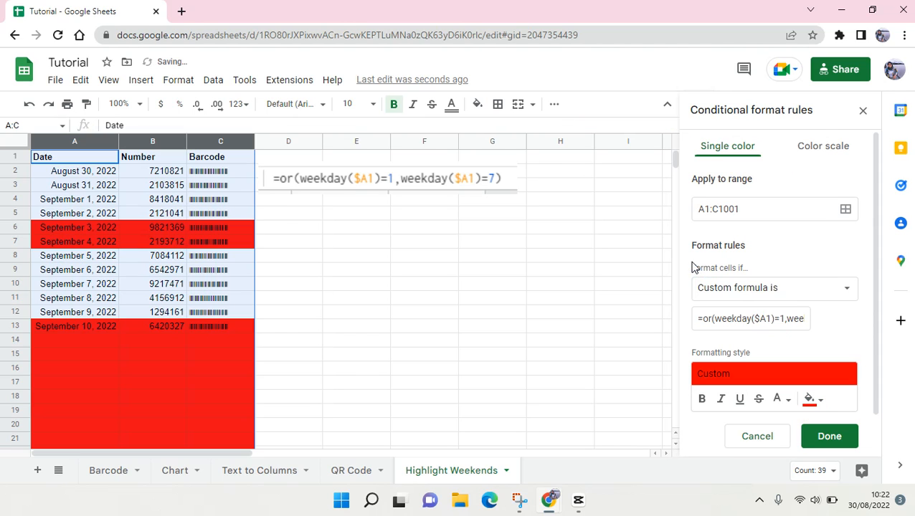
scroll("down", 3)
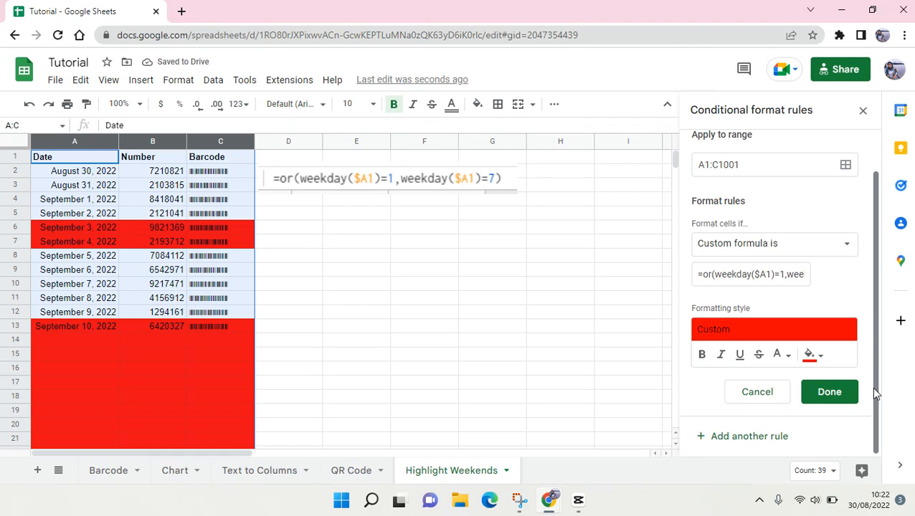
mouse_move(829, 393)
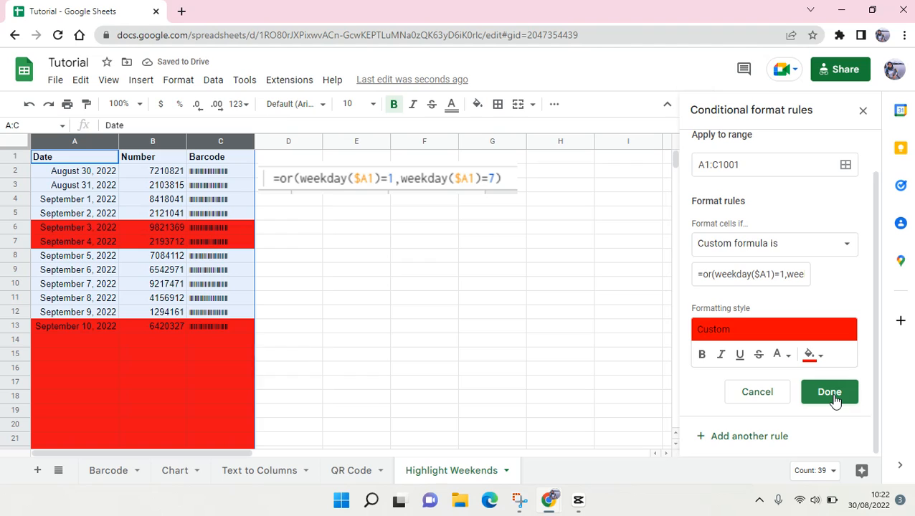
left_click(830, 391)
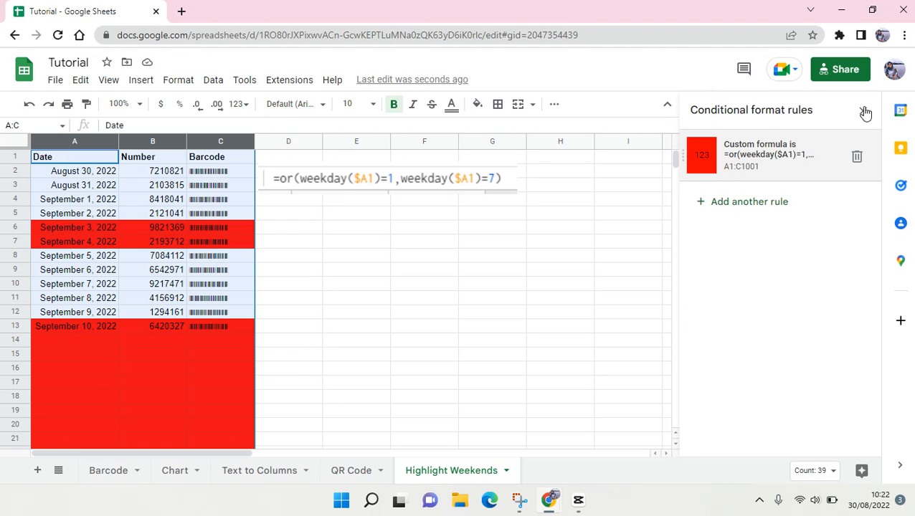
Step: Close the rules panel and extend the date series in column A through September 18, 2022
left_click(867, 109)
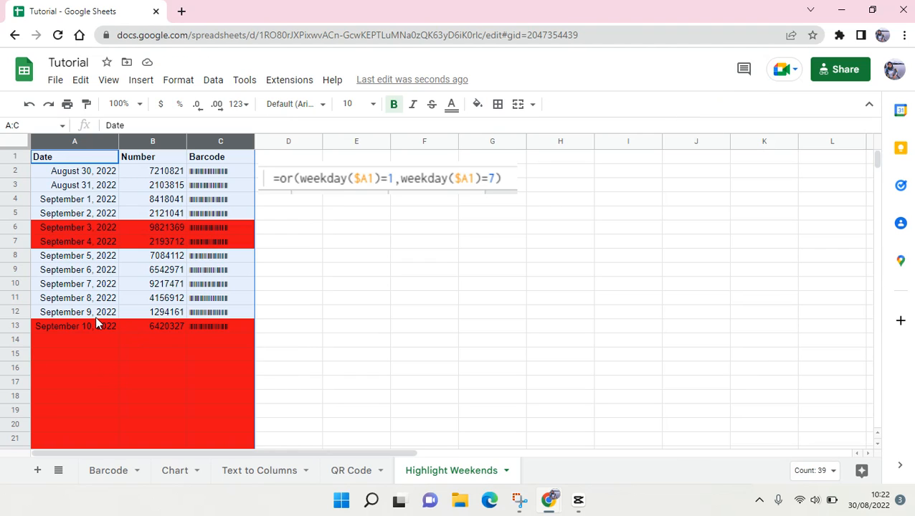
left_click(74, 327)
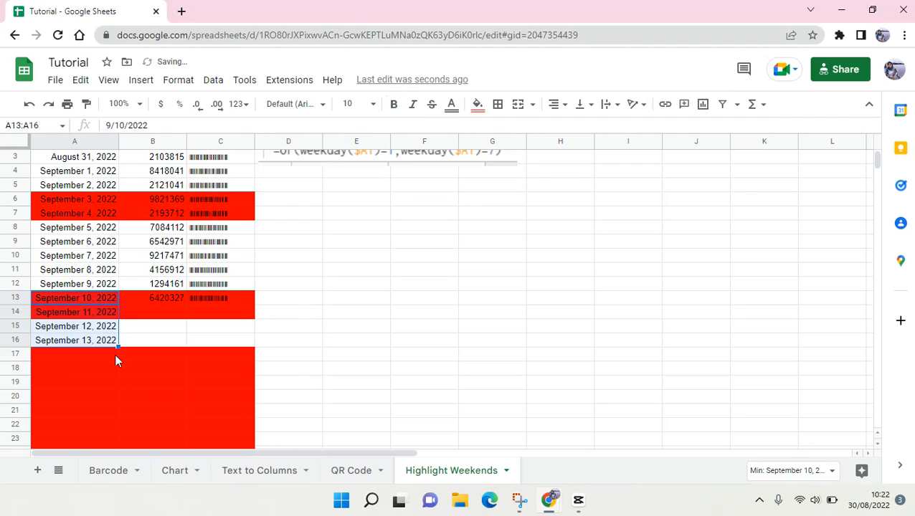
scroll("down", 3)
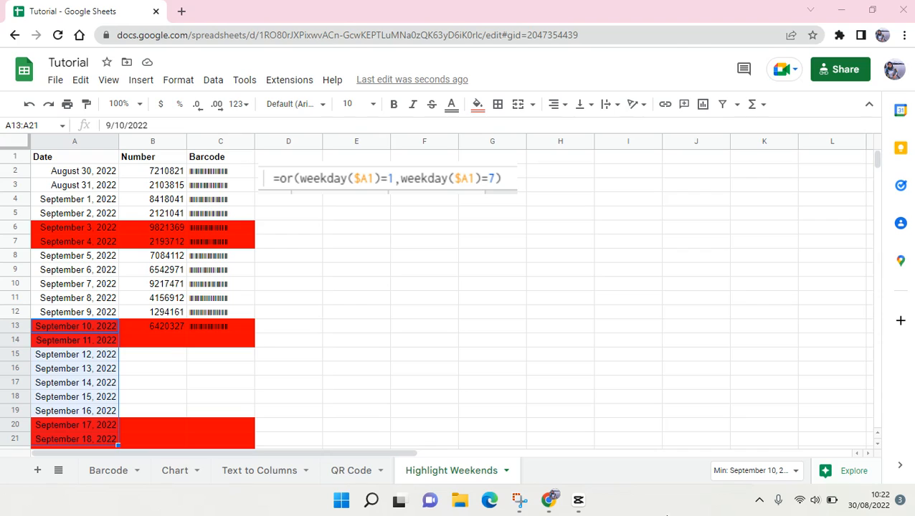
mouse_move(667, 495)
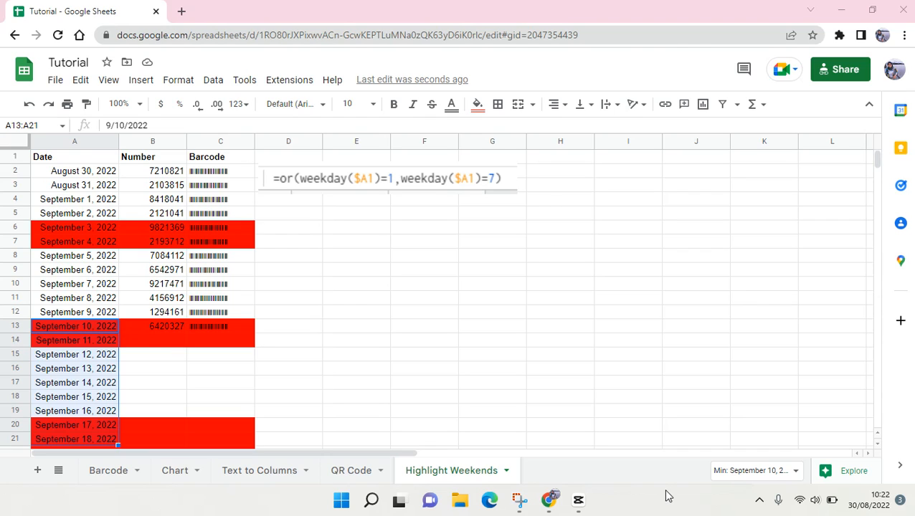